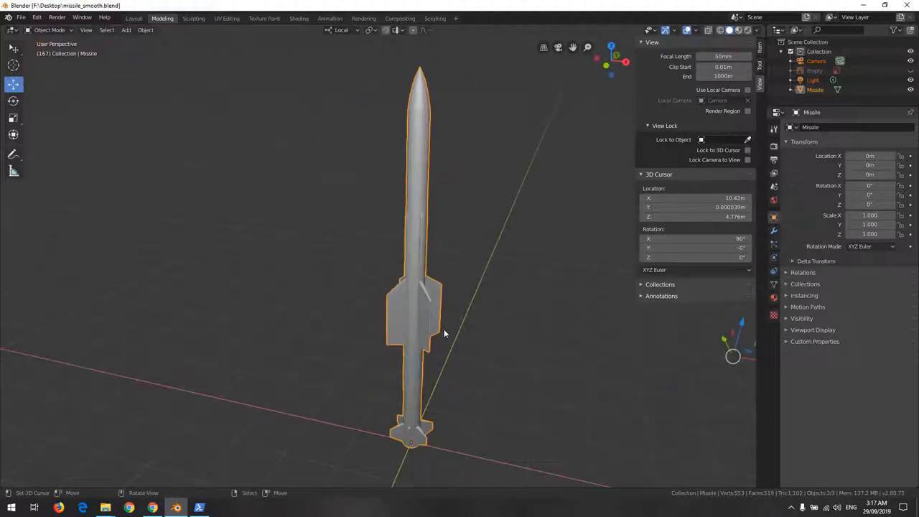
Apply Shade Smooth to the missile and enter Edit Mode on its mesh near the fins.
click(145, 30)
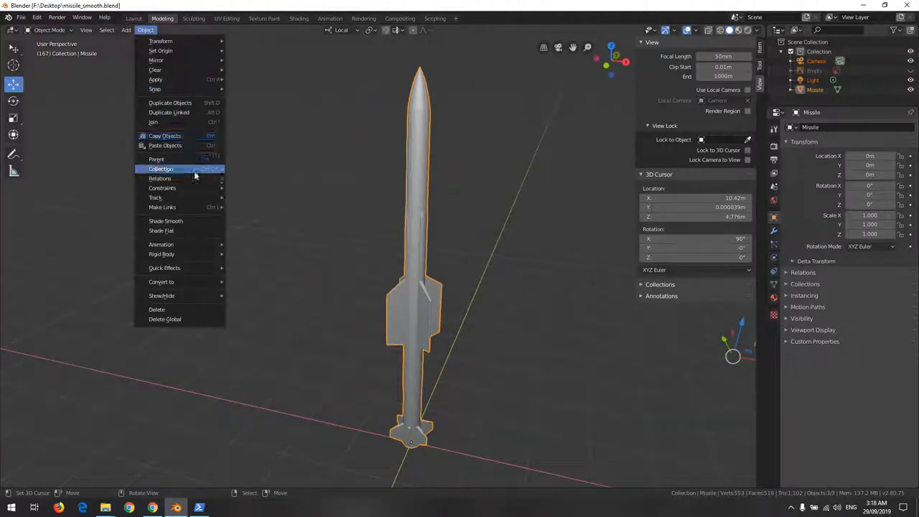
click(167, 221)
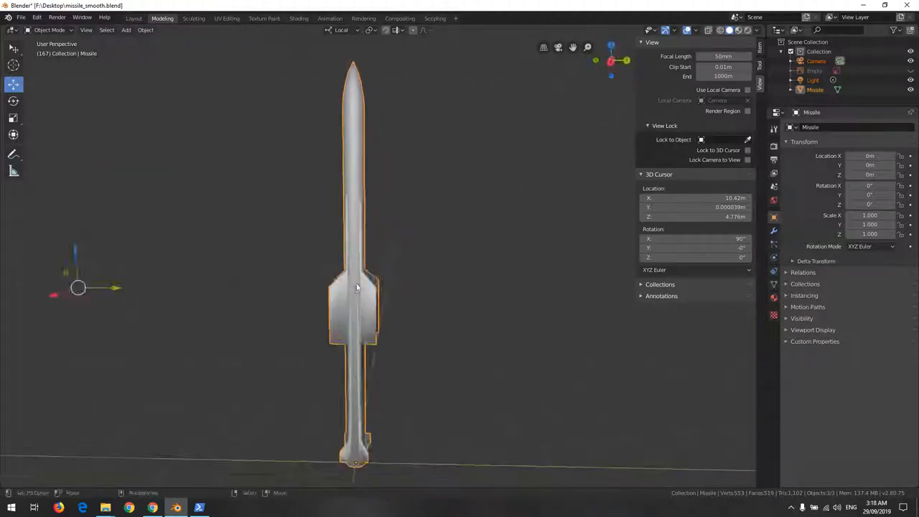
scroll(up, 3)
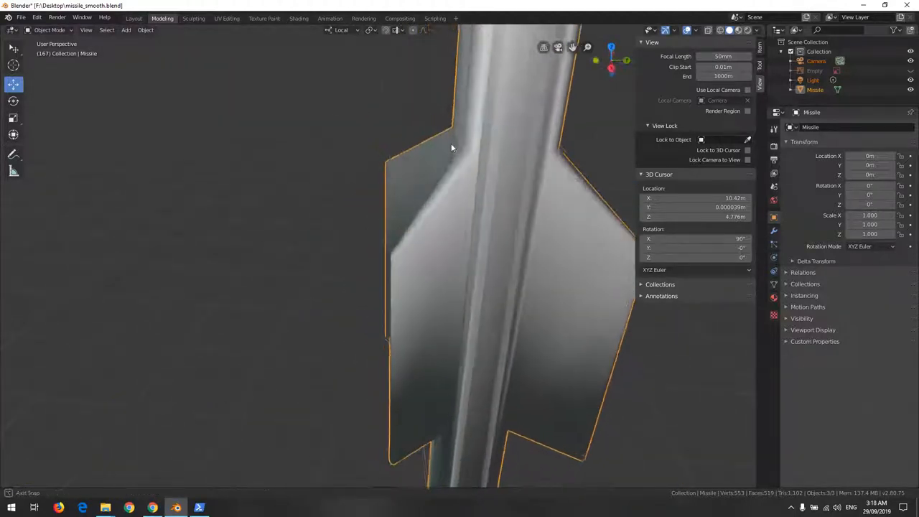
key(Tab)
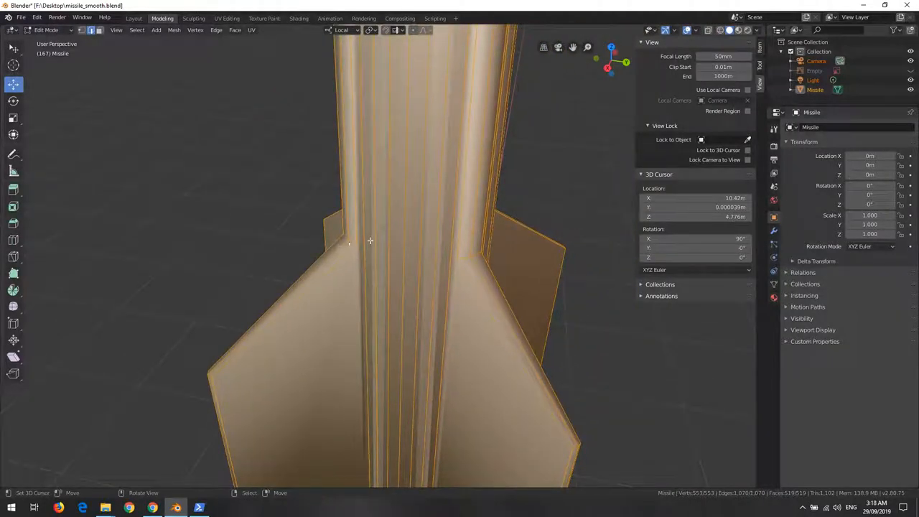
Return the missile to Object Mode.
key(Tab)
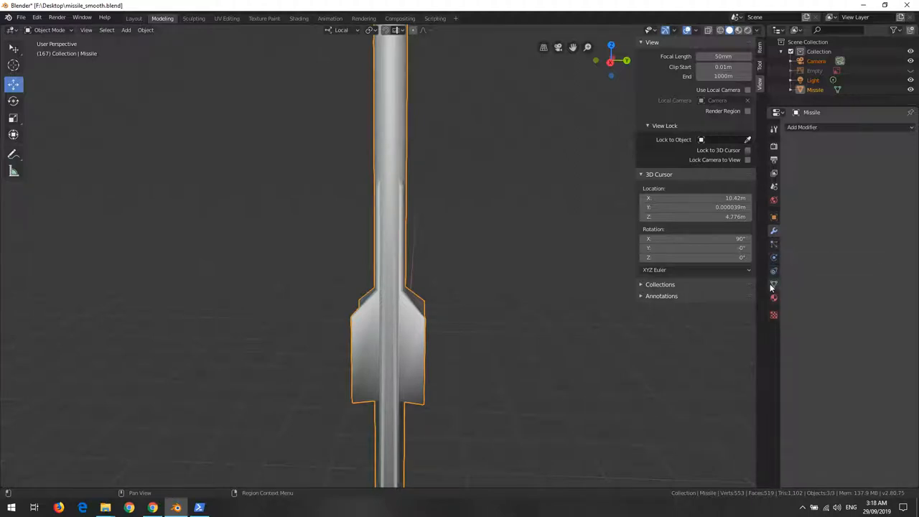
Enable Auto Smooth at 30° in the mesh Normals settings and inspect the fin edges.
click(773, 284)
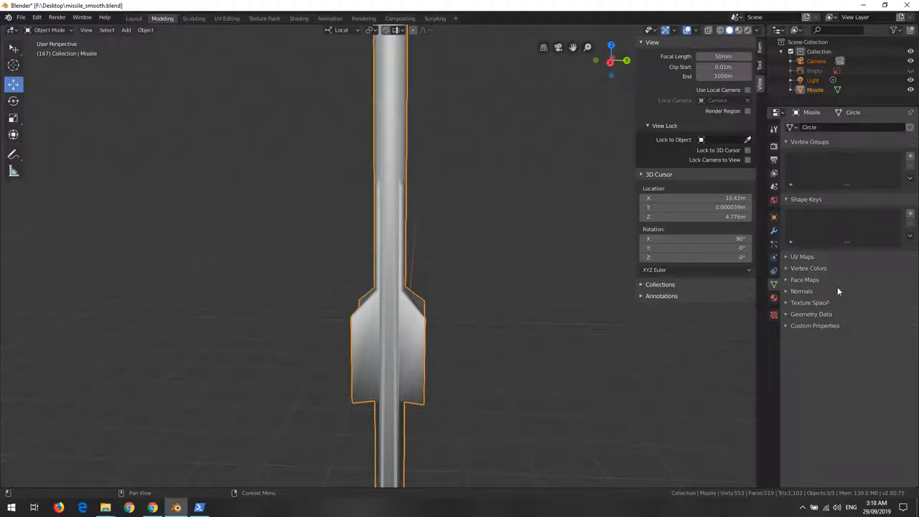
click(801, 290)
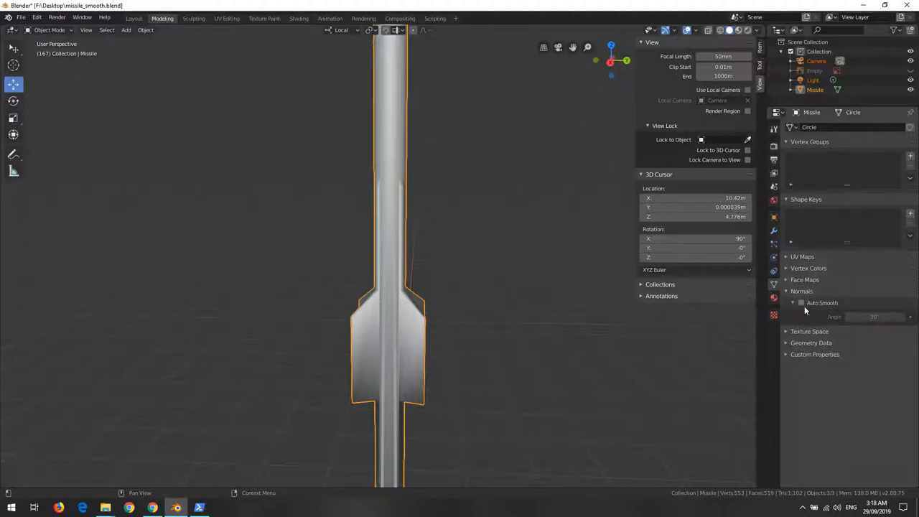
click(801, 301)
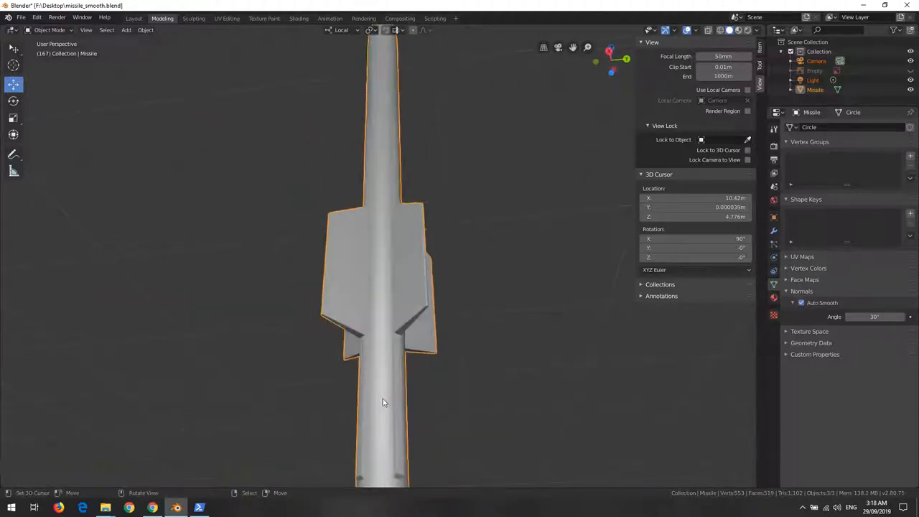
drag(385, 402, 413, 227)
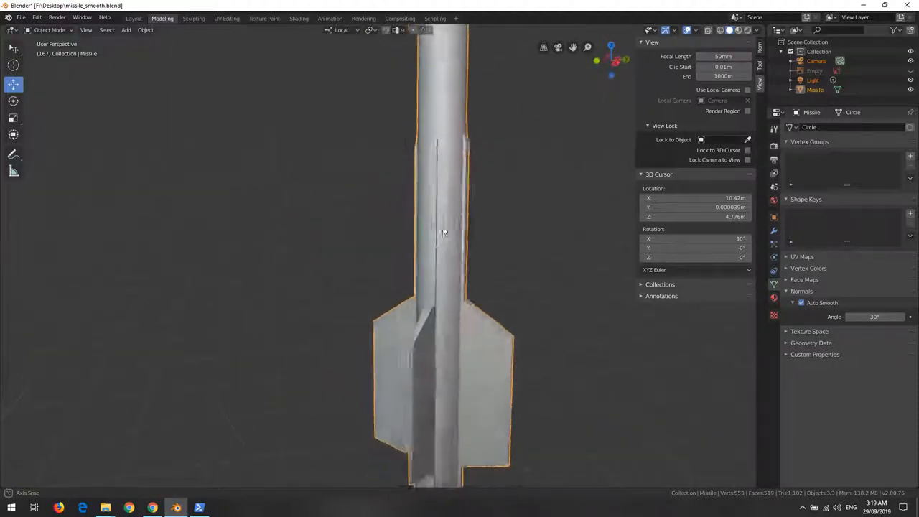
drag(442, 232, 596, 380)
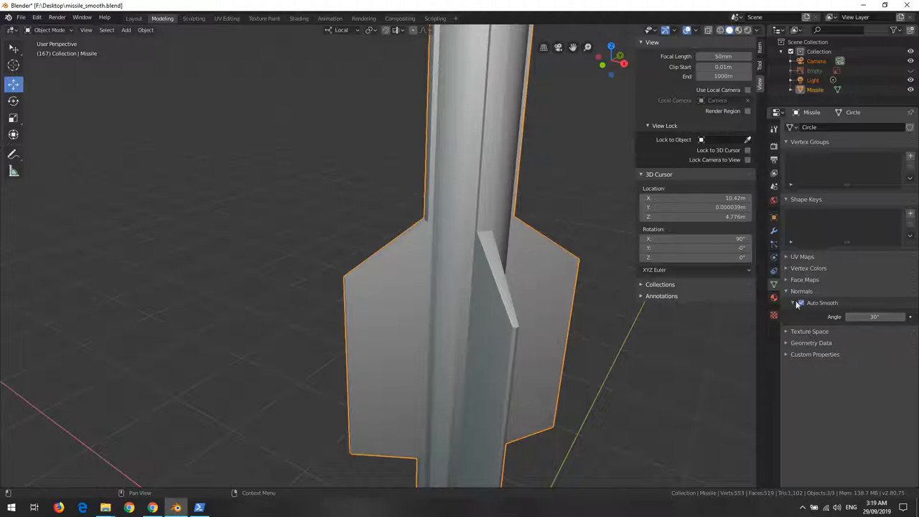
Switch Auto Smooth back off and bring up the Add Modifier list for Edge Split.
click(801, 302)
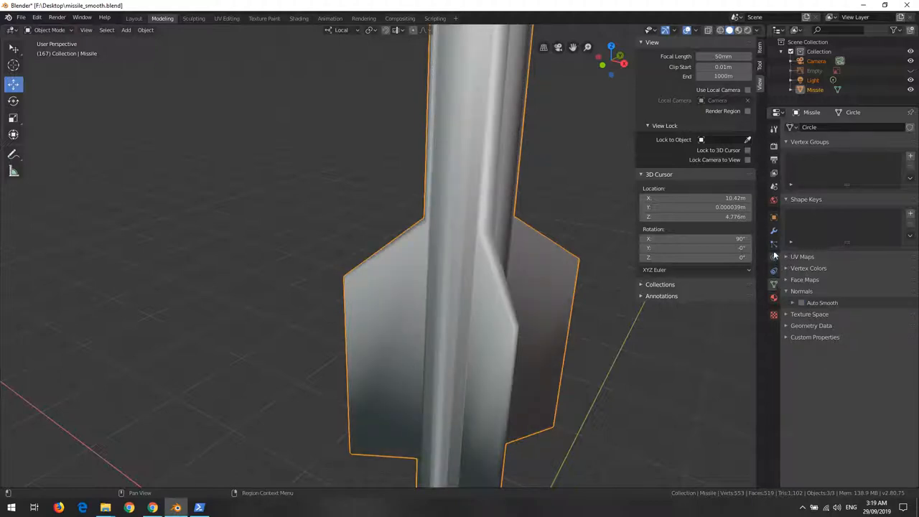
click(802, 127)
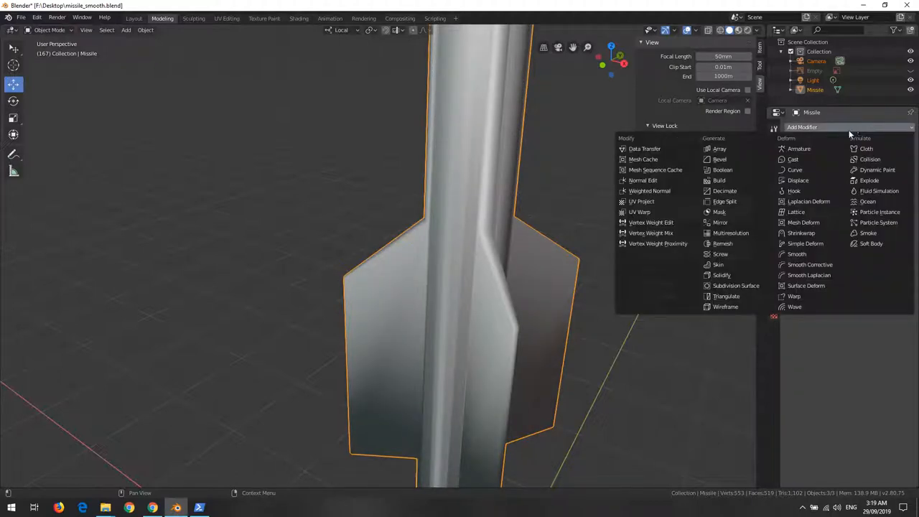
mouse_move(718, 181)
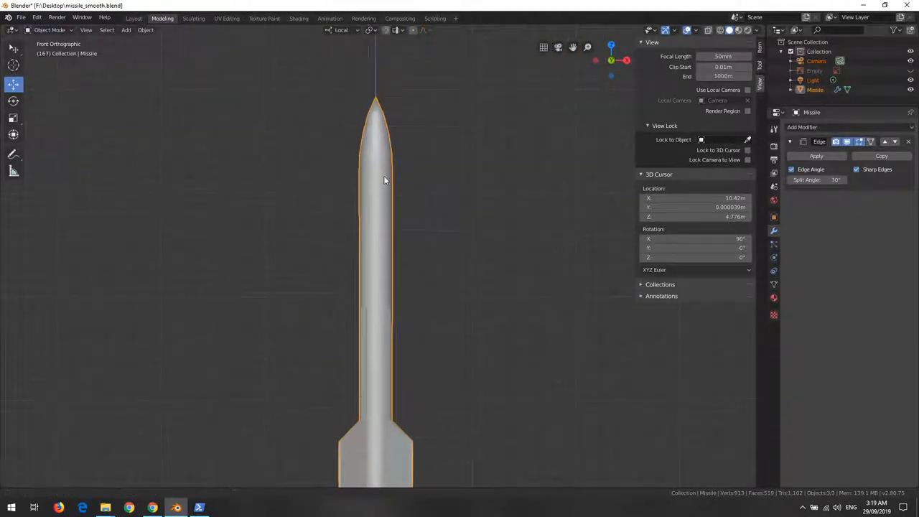
drag(385, 180, 356, 286)
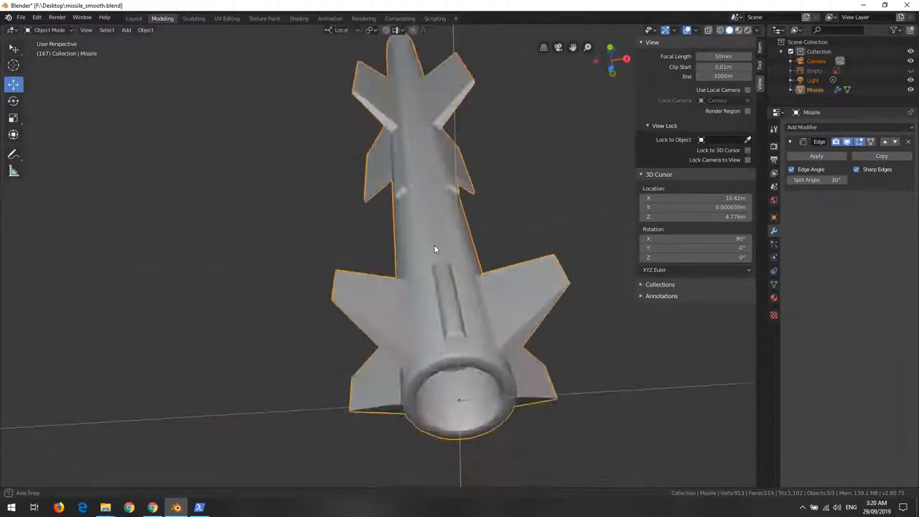
drag(430, 252, 505, 259)
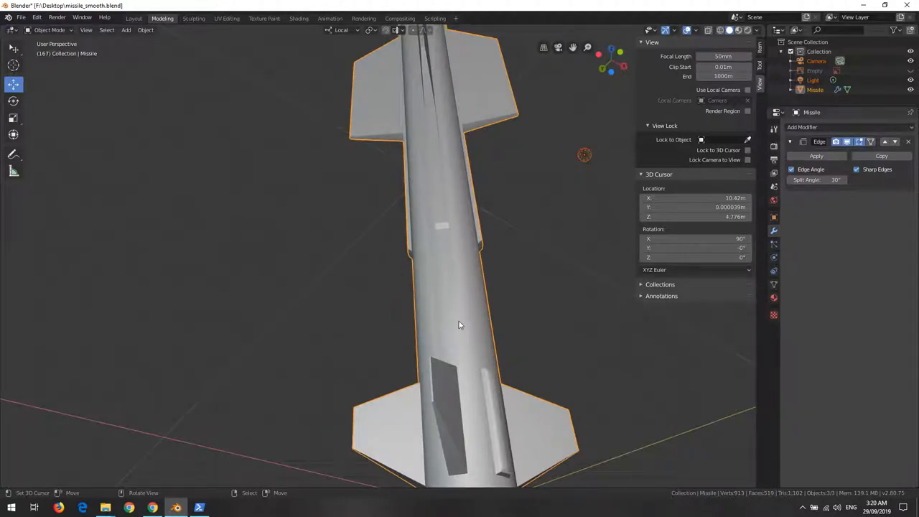
drag(460, 287, 434, 341)
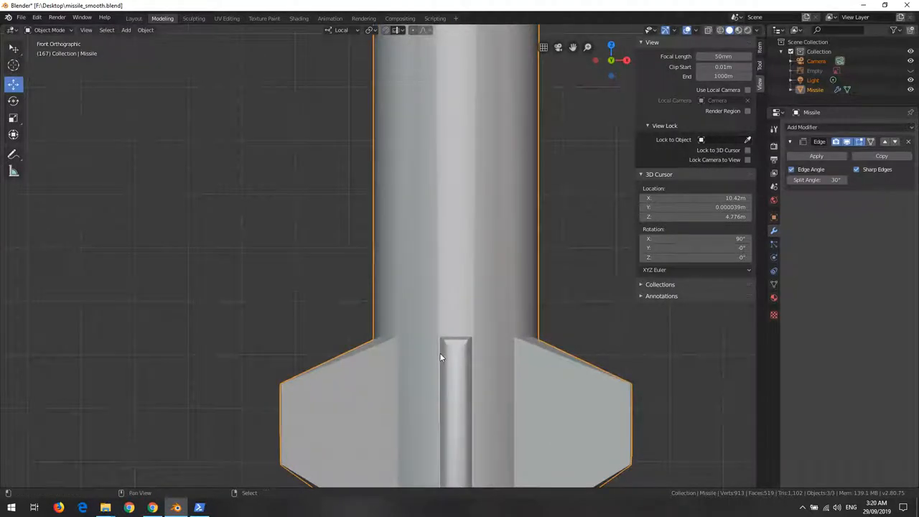
Enter Edit Mode and knife-cut an edge across the body at the fin root.
key(Tab)
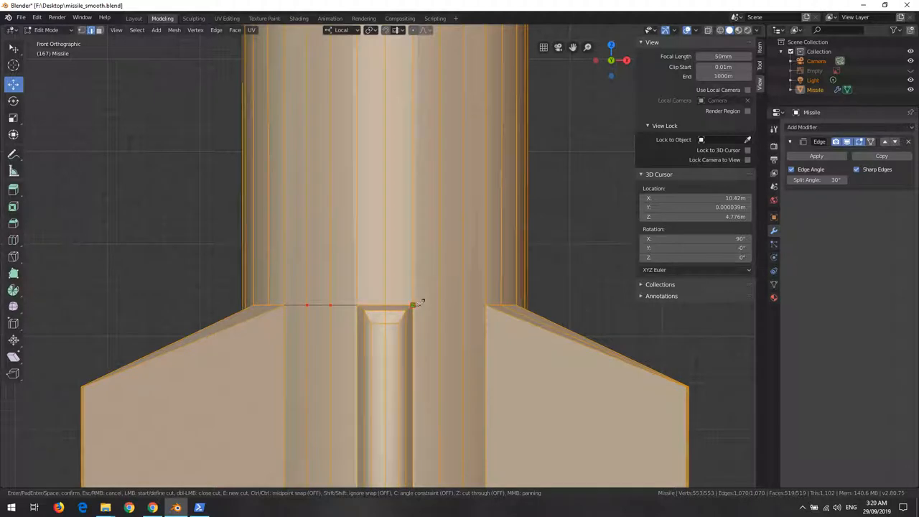
mouse_move(488, 301)
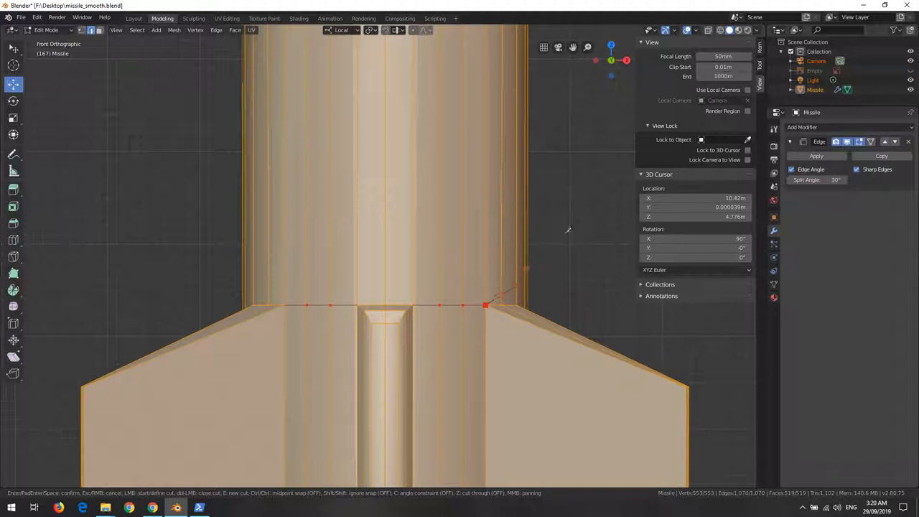
mouse_move(477, 257)
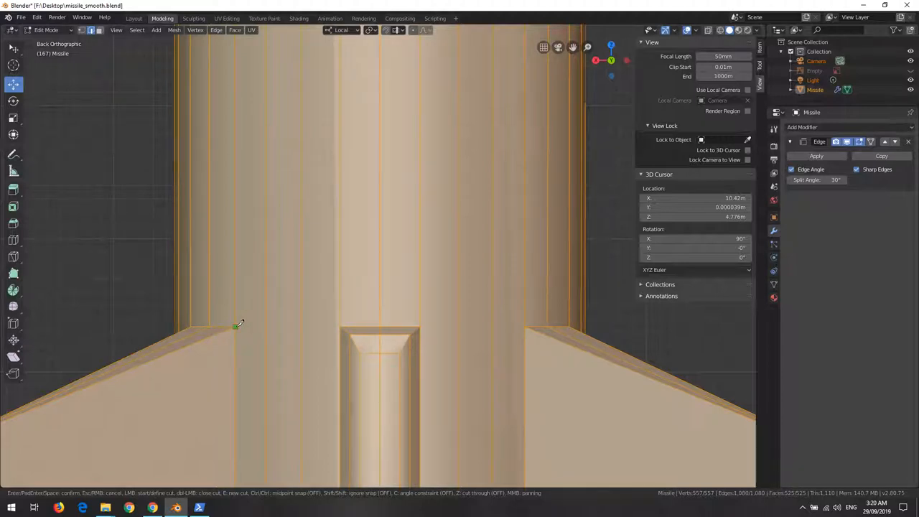
drag(235, 327, 338, 325)
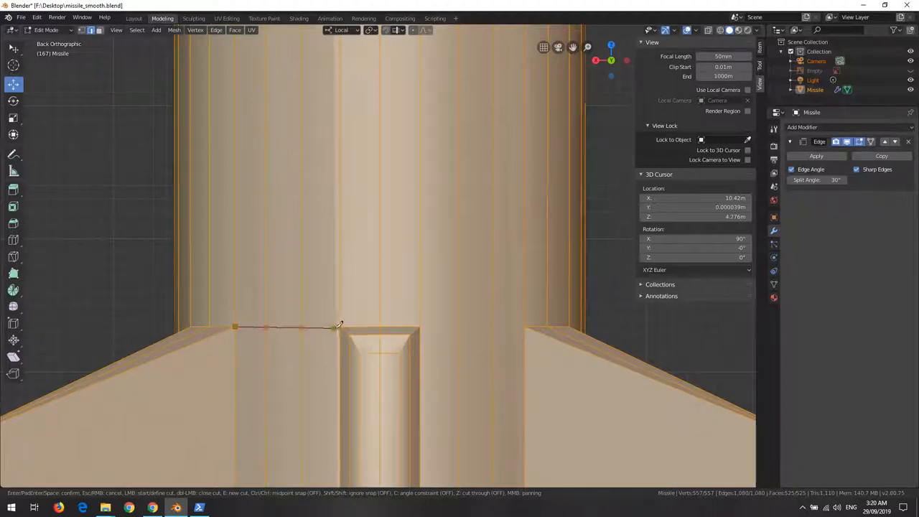
mouse_move(494, 362)
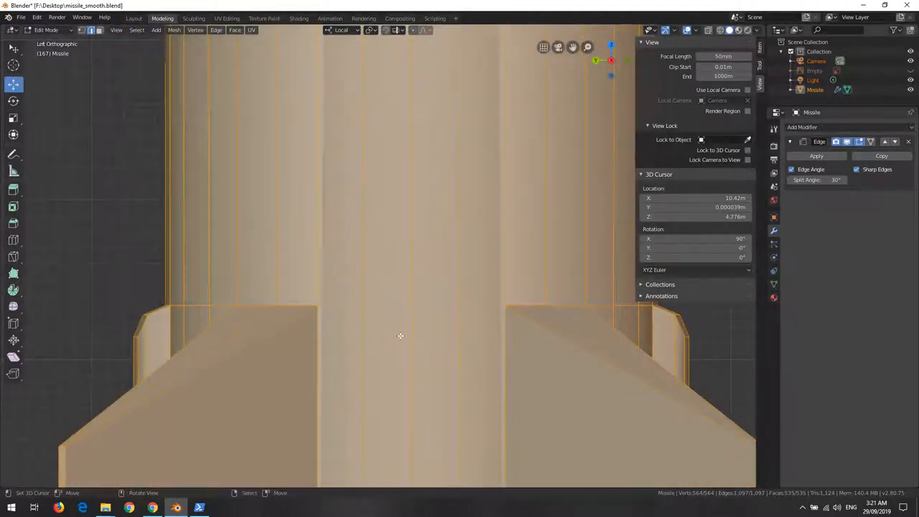
key(k)
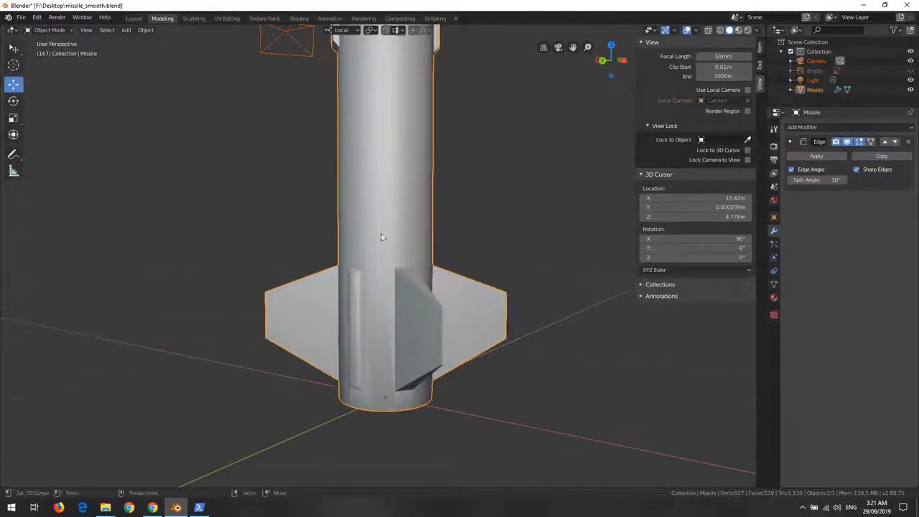
drag(382, 237, 382, 274)
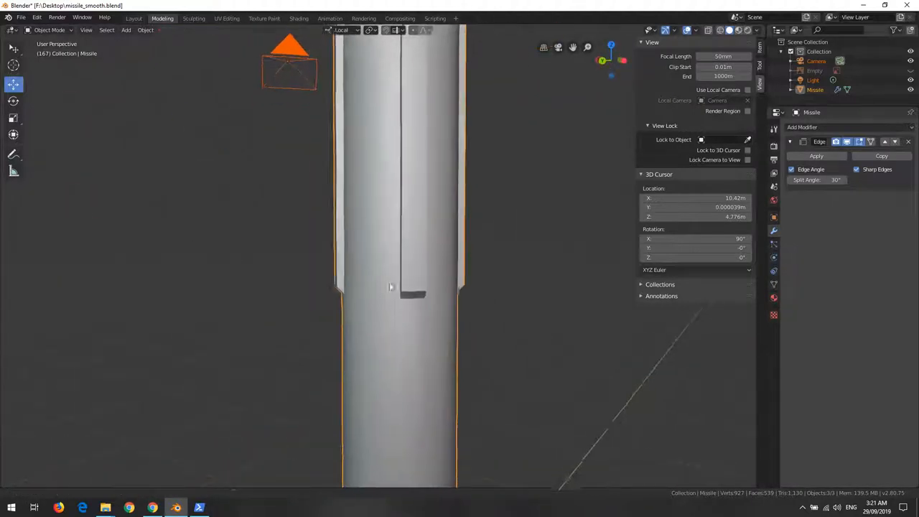
key(Tab)
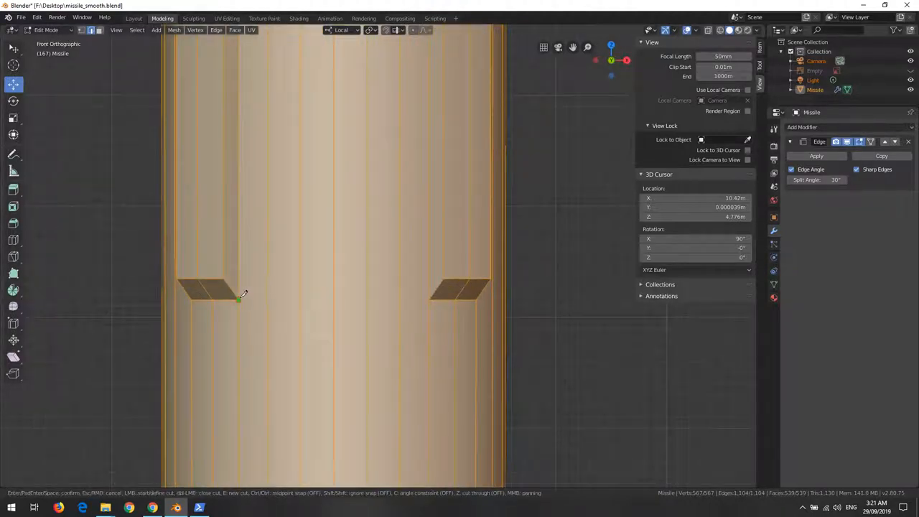
Knife-cut edges across the body at both top fin junctions.
drag(238, 300, 427, 304)
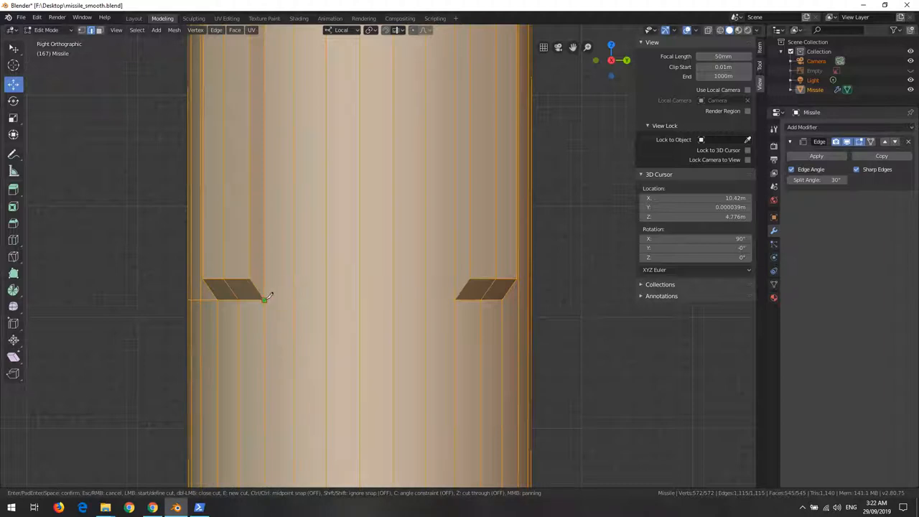
drag(266, 296, 459, 300)
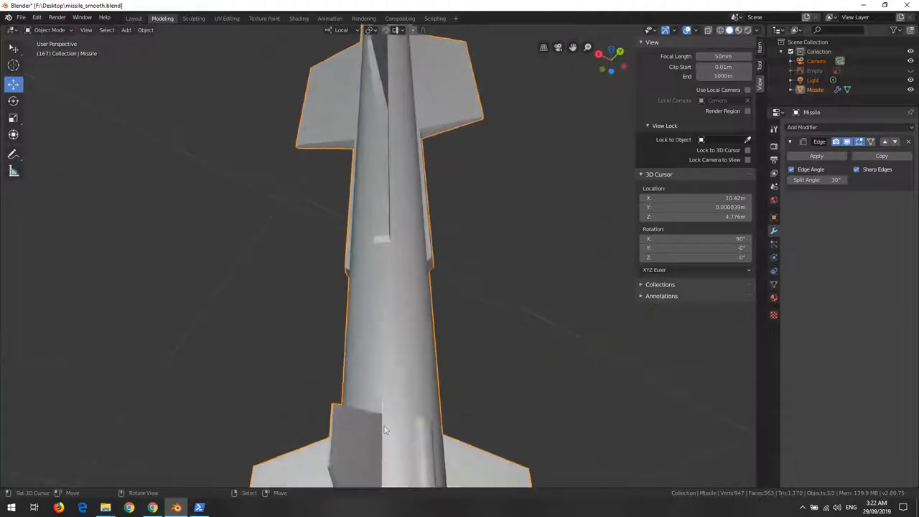
Re-enter Edit Mode on the missile mesh at the fin bases.
key(Tab)
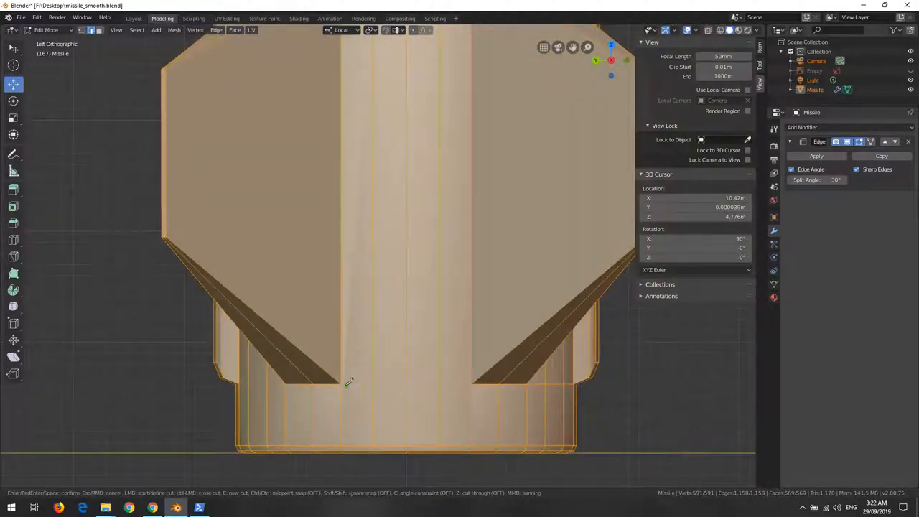
Knife-cut an edge along the bottom fin junction and check it up close from other sides.
drag(341, 381, 437, 410)
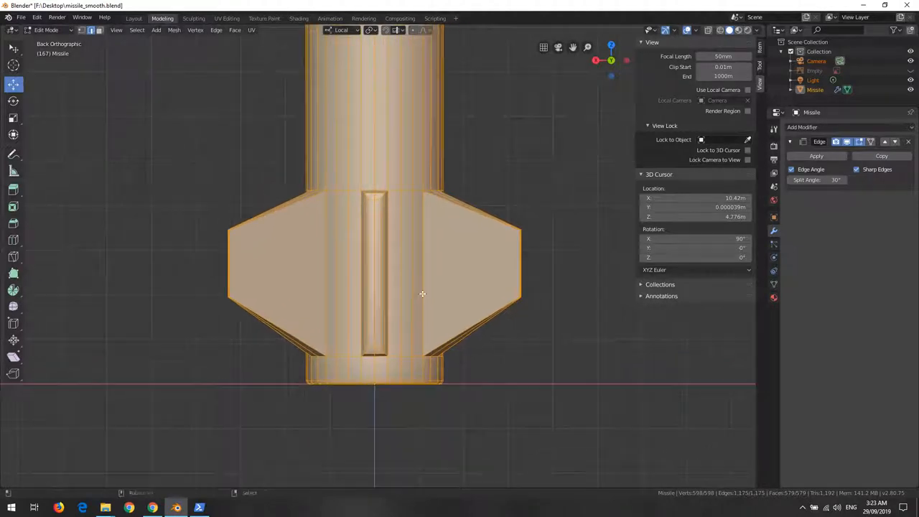
drag(422, 293, 445, 301)
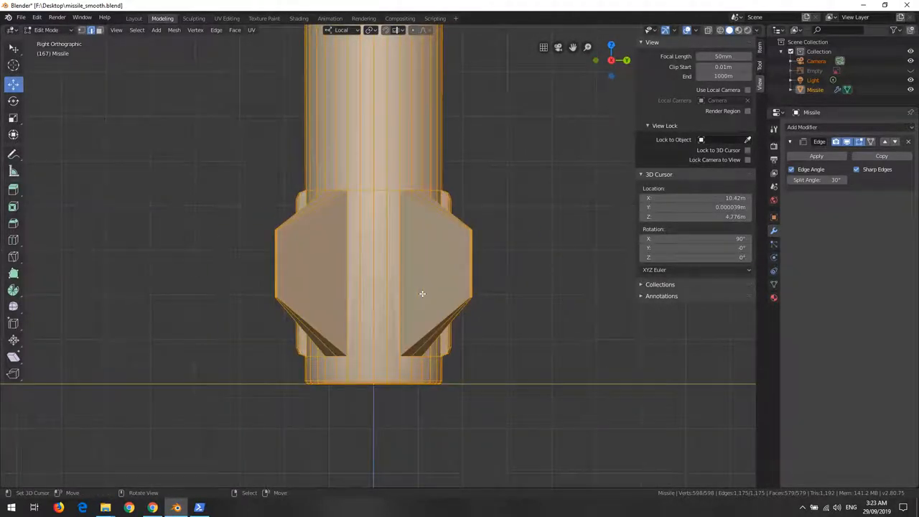
scroll(up, 3)
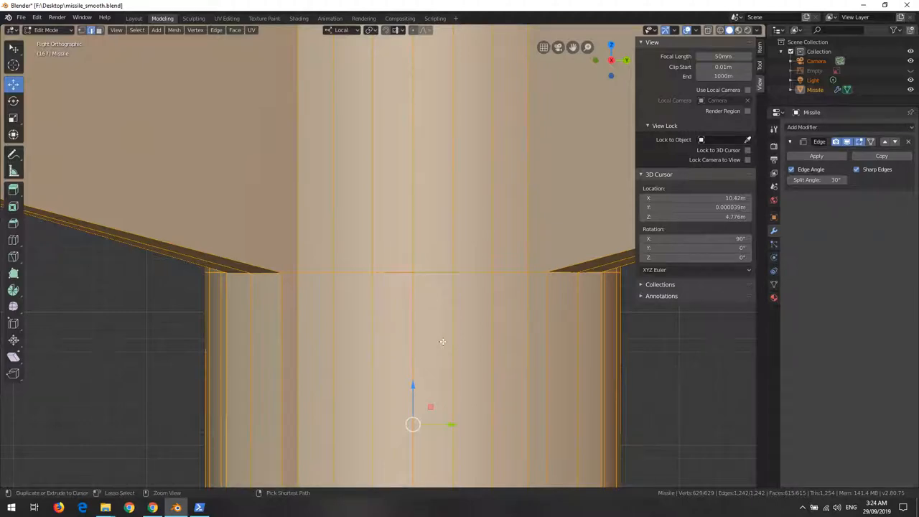
Knife-cut an edge along the sloped fin junction on the right side.
drag(442, 341, 362, 267)
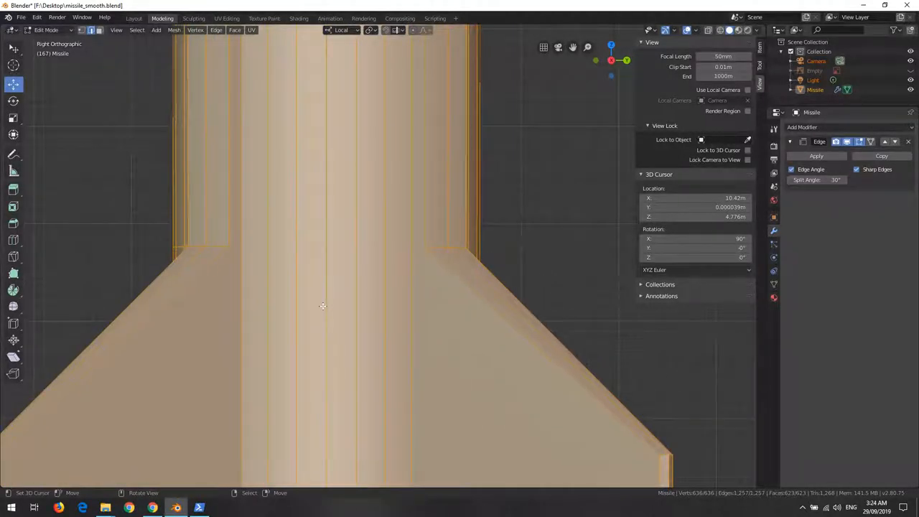
Knife-cut edges along the right and left fin junctions.
key(k)
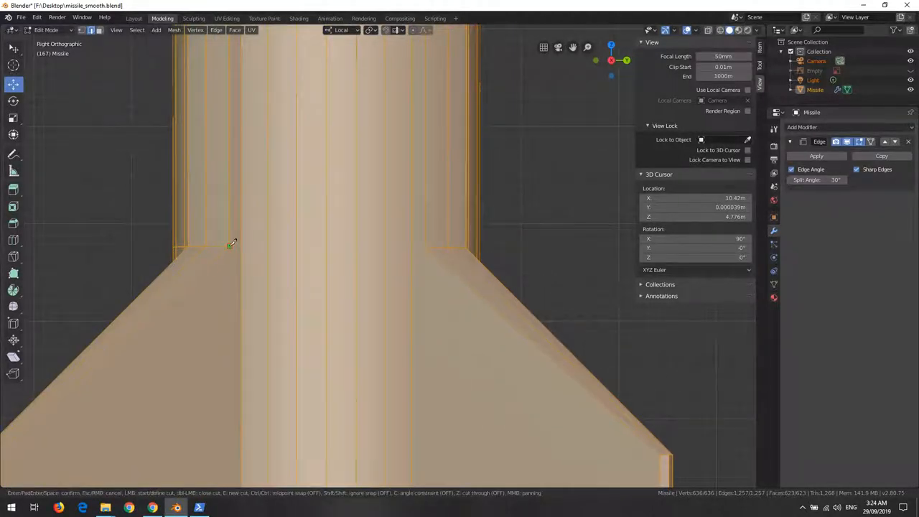
drag(230, 247, 427, 247)
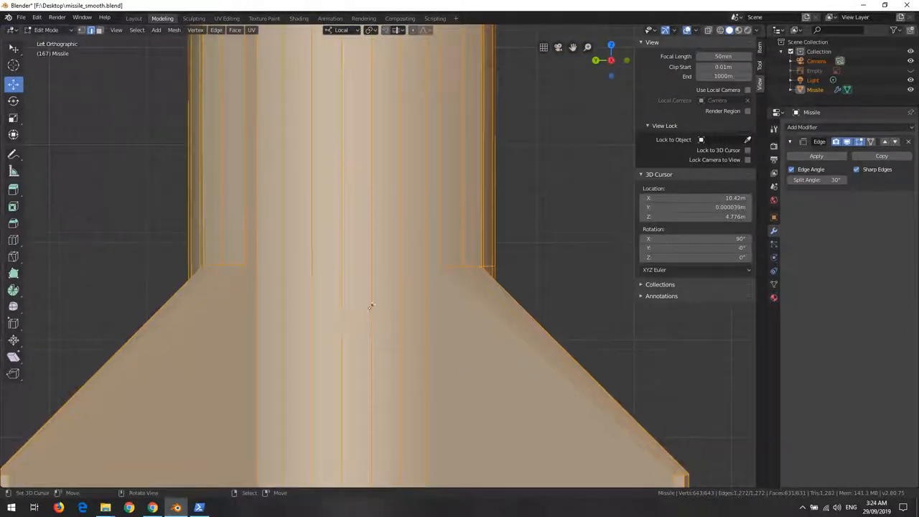
key(k)
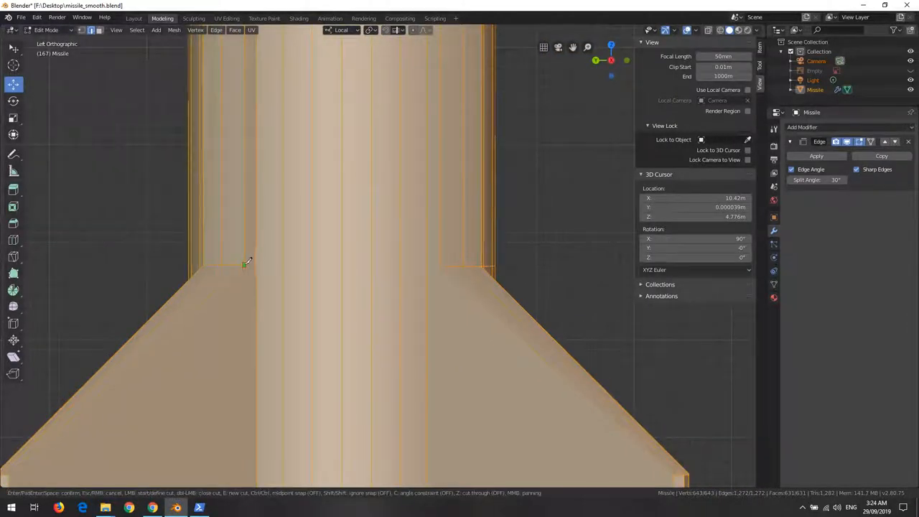
drag(247, 266, 445, 265)
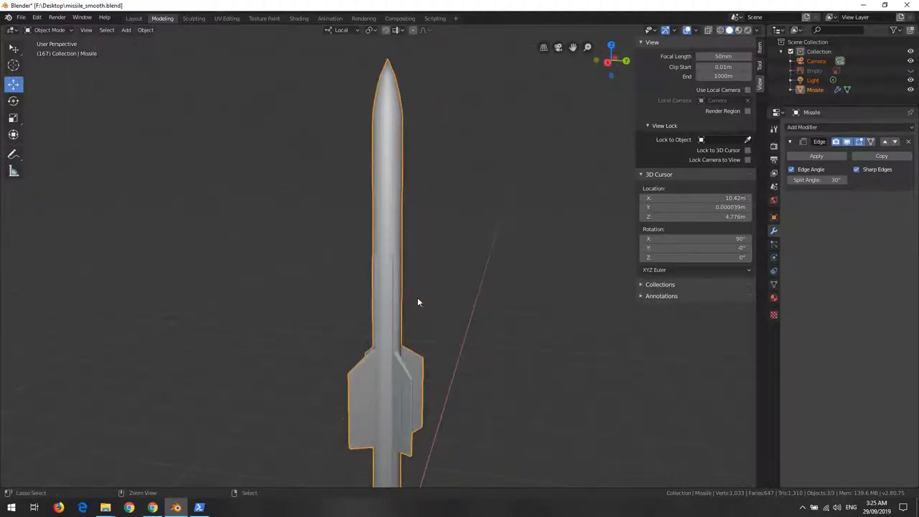
Save the file, then apply Shade Smooth to the missile from the Object menu.
key(ctrl+s)
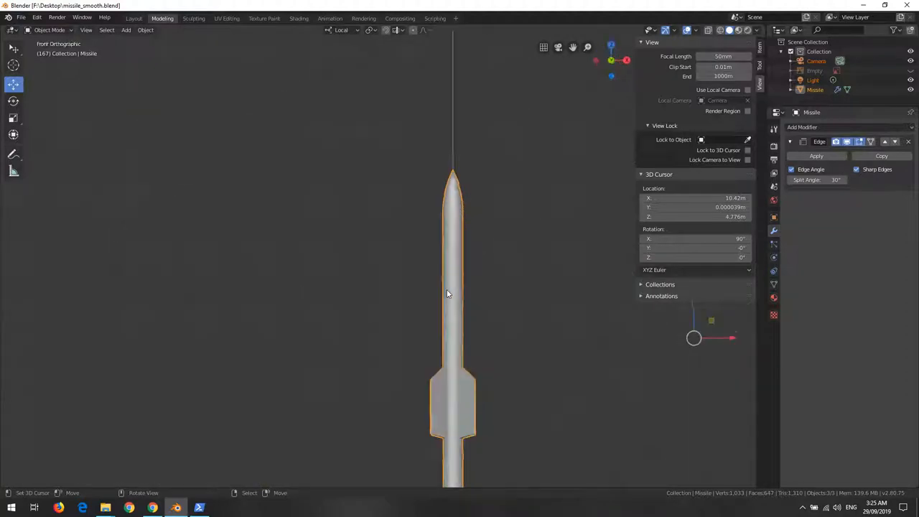
drag(447, 293, 531, 404)
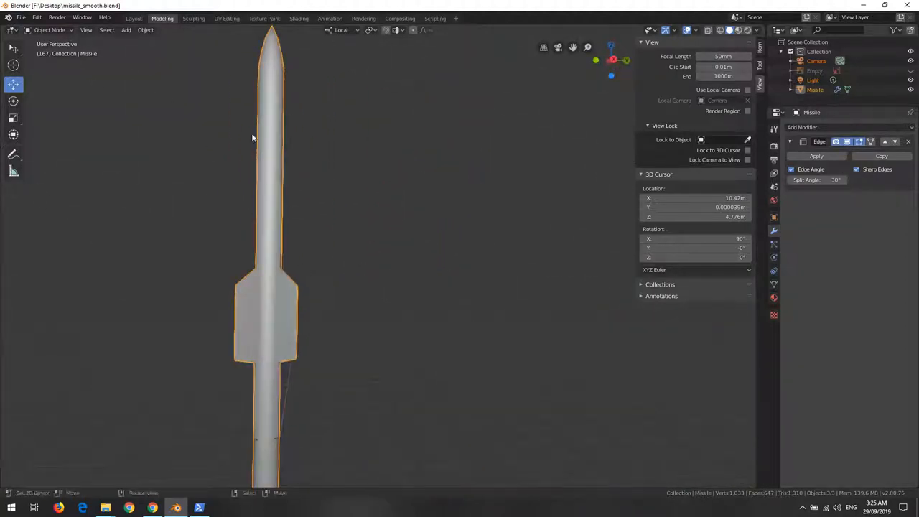
click(146, 29)
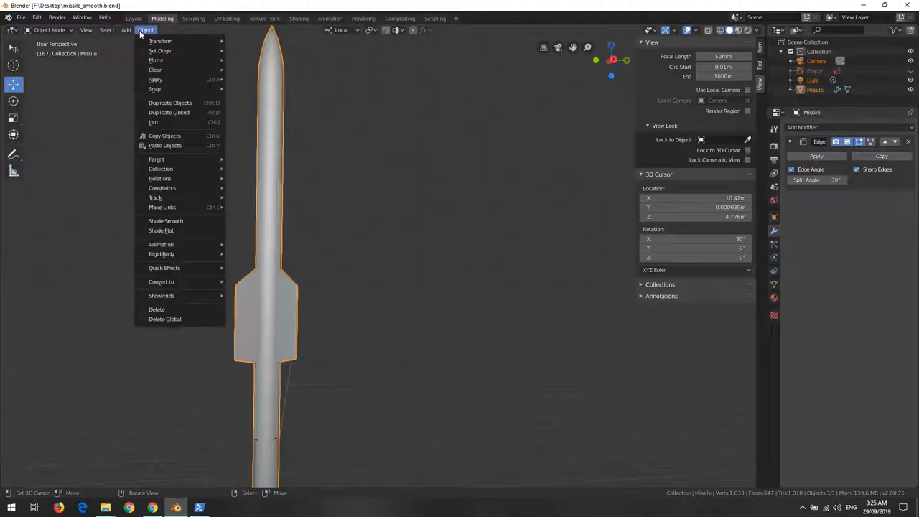
mouse_move(161, 229)
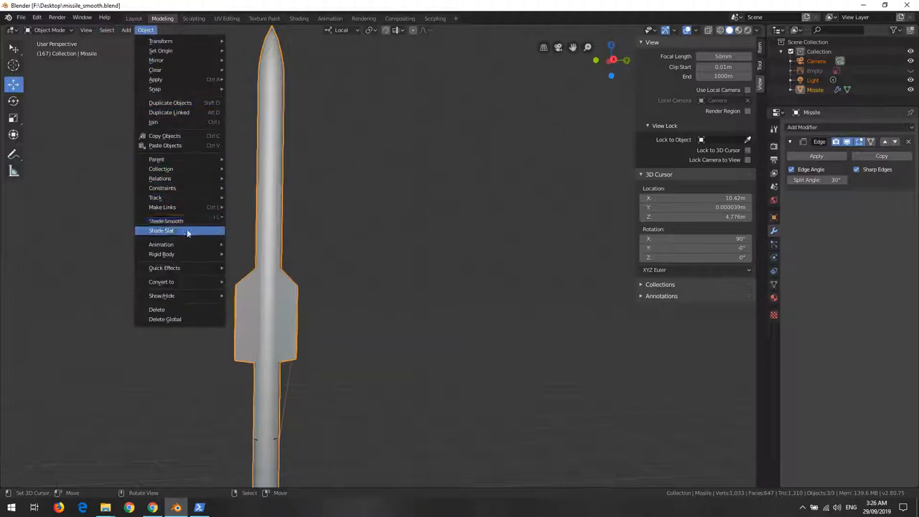
click(161, 230)
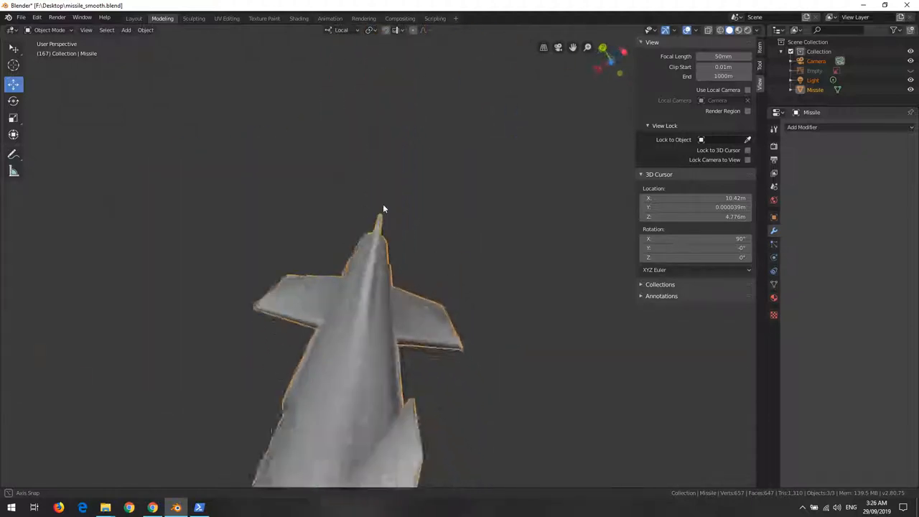
Add an Edge Split modifier to the missile and enter Edit Mode on its mesh.
click(801, 127)
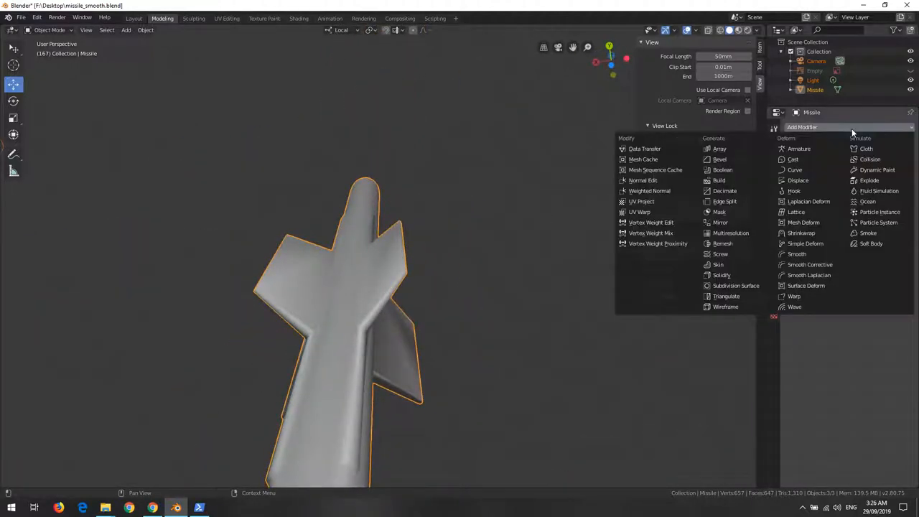
mouse_move(724, 201)
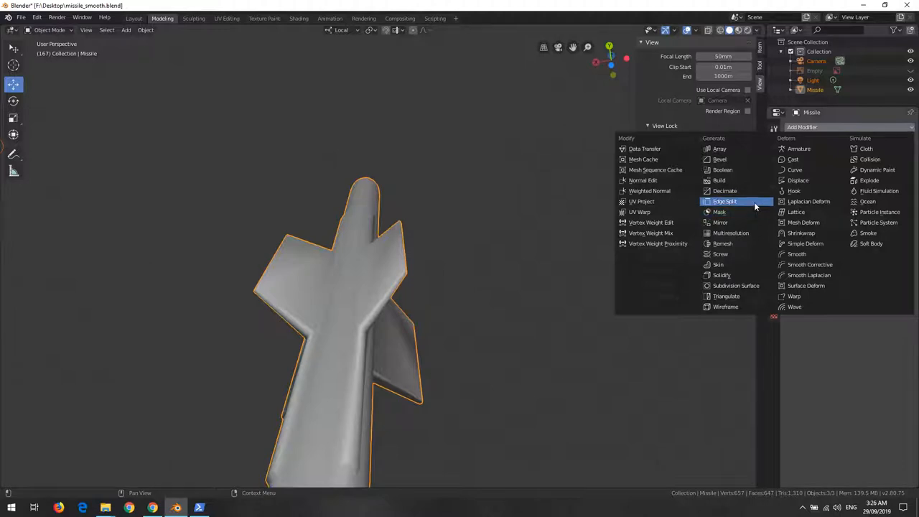
click(725, 201)
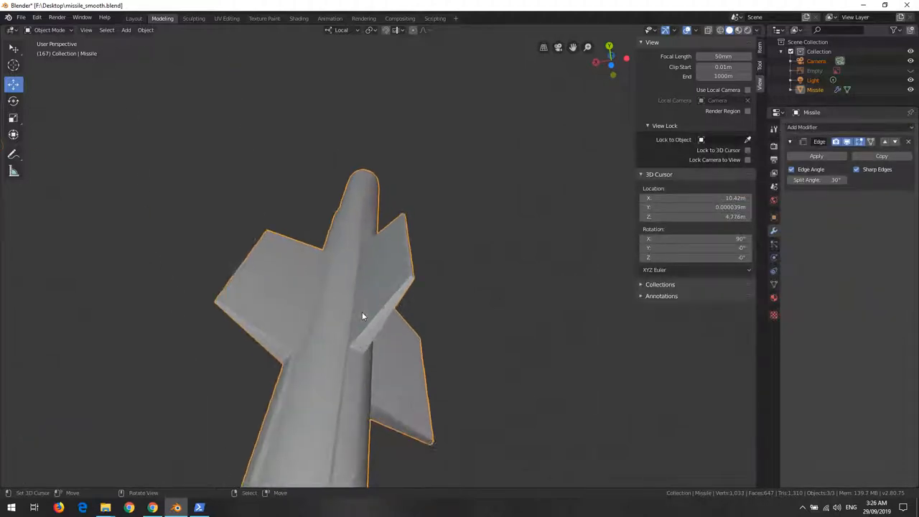
key(KP_1)
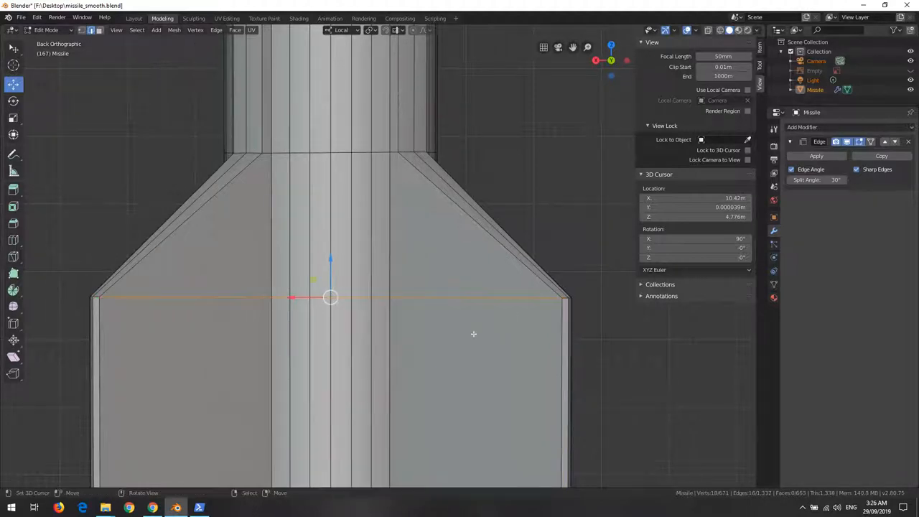
Knife-cut a new edge line across the body near the fin root.
key(KP_3)
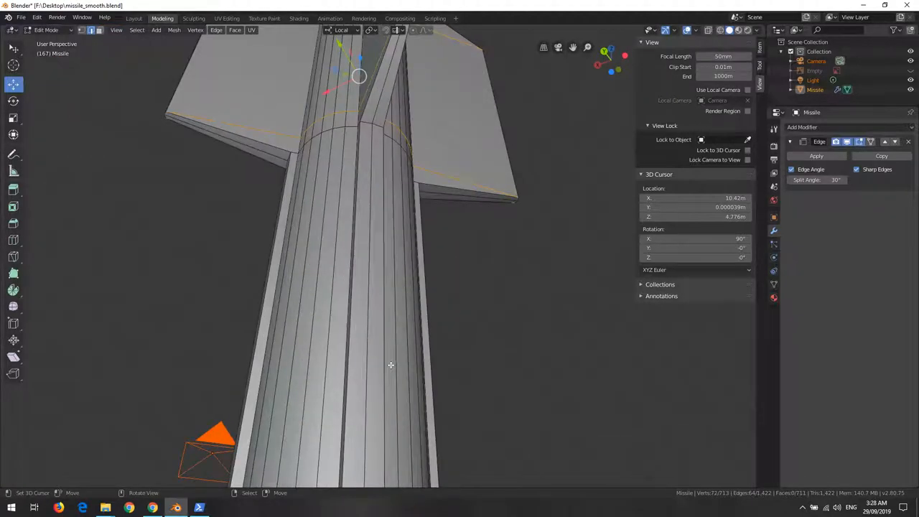
Select all of the missile's mesh vertices.
key(1)
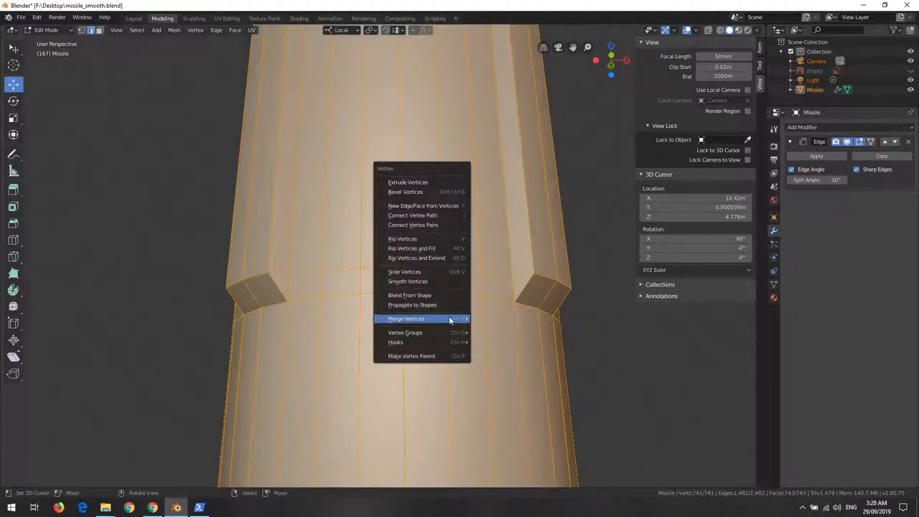
Merge the overlapping vertices by distance.
click(405, 319)
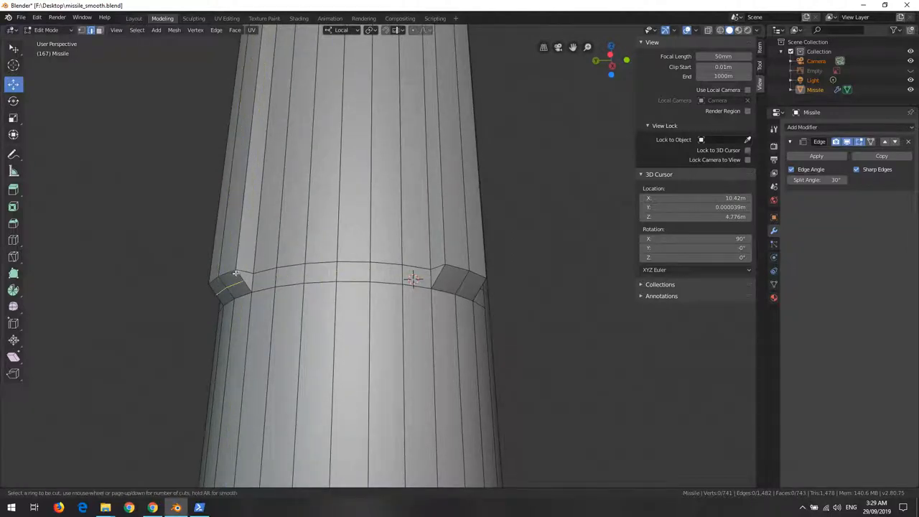
Confirm the loop cut, save the missile file, and inspect the fin undersides.
scroll(down, 3)
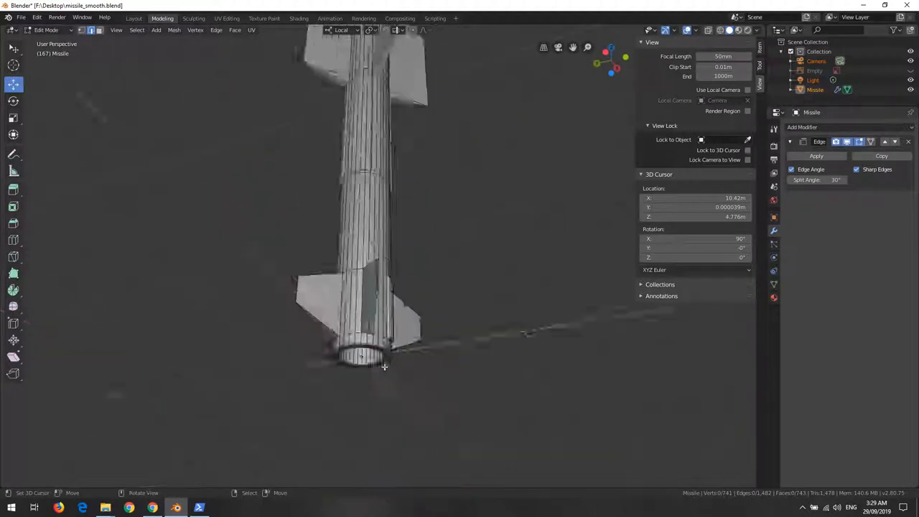
key(Tab)
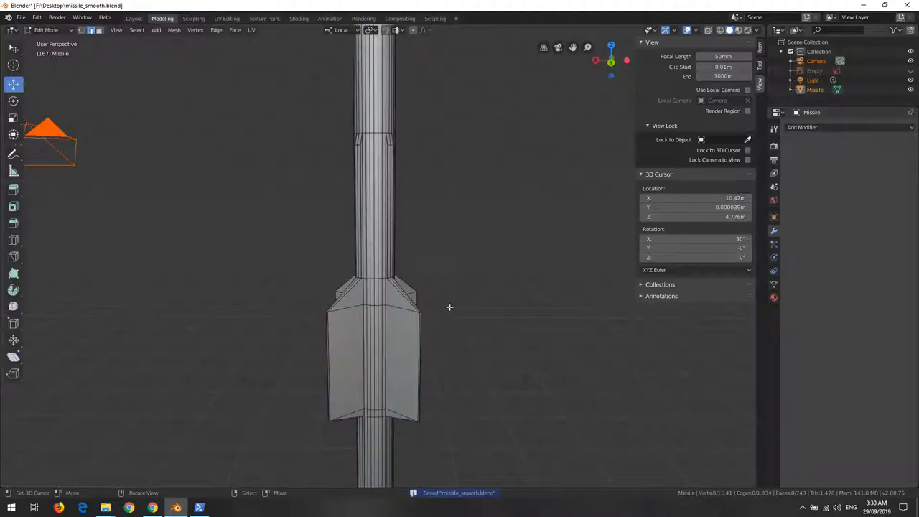
drag(451, 307, 336, 287)
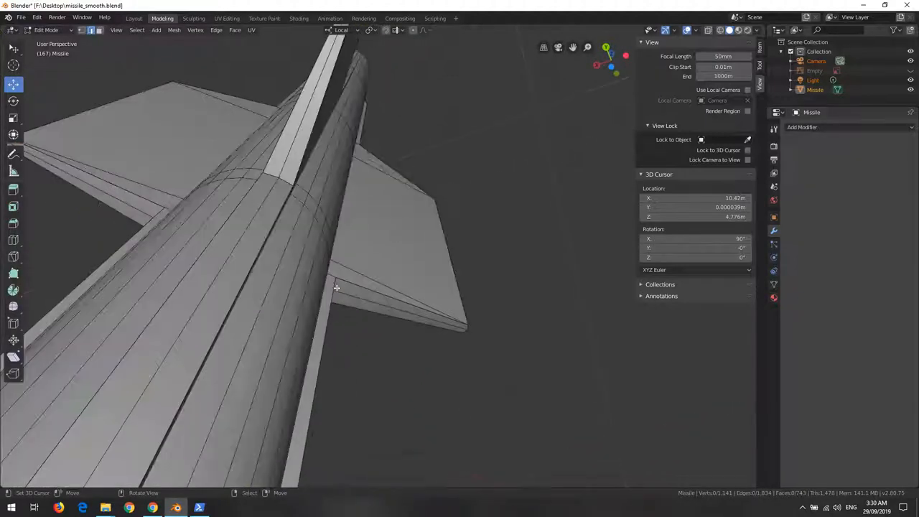
drag(336, 287, 428, 383)
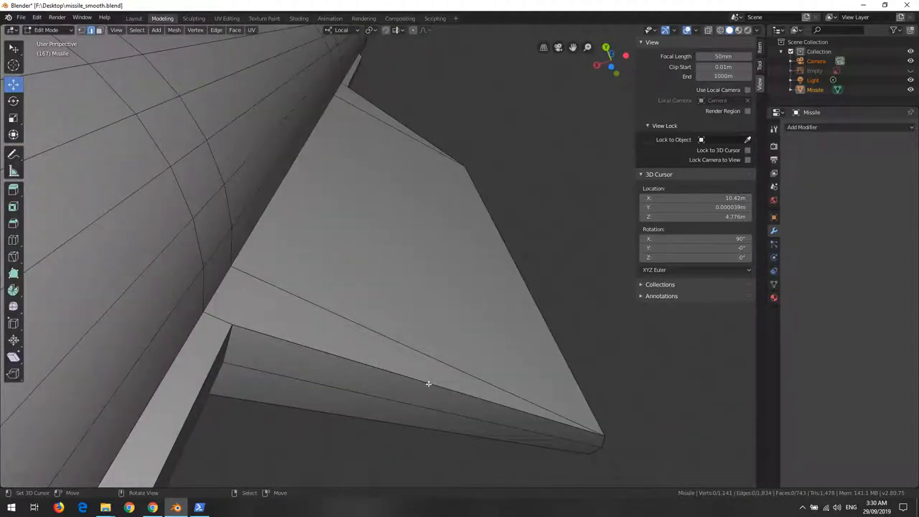